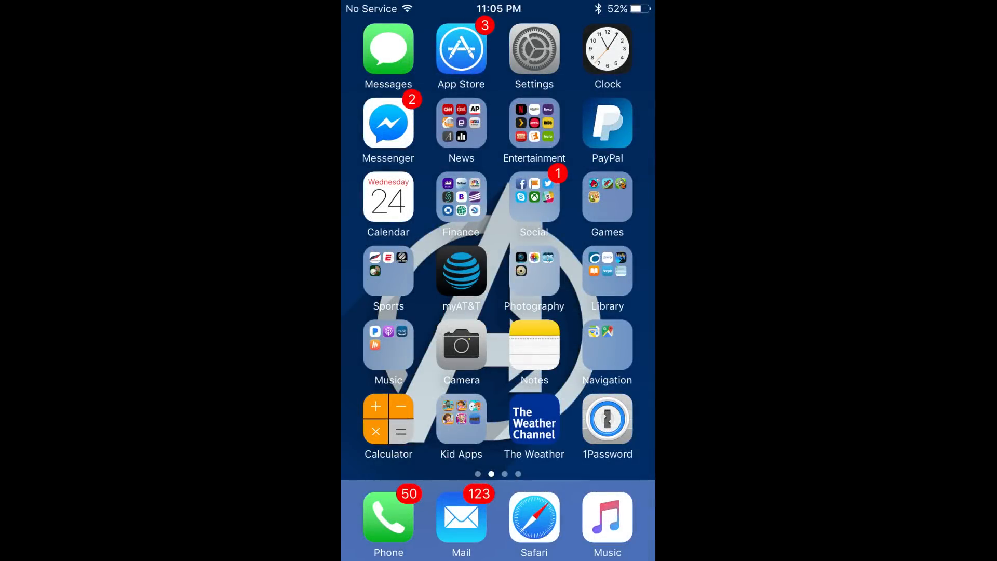
- Launch the Settings app from the iPhone home screen
left_click(533, 49)
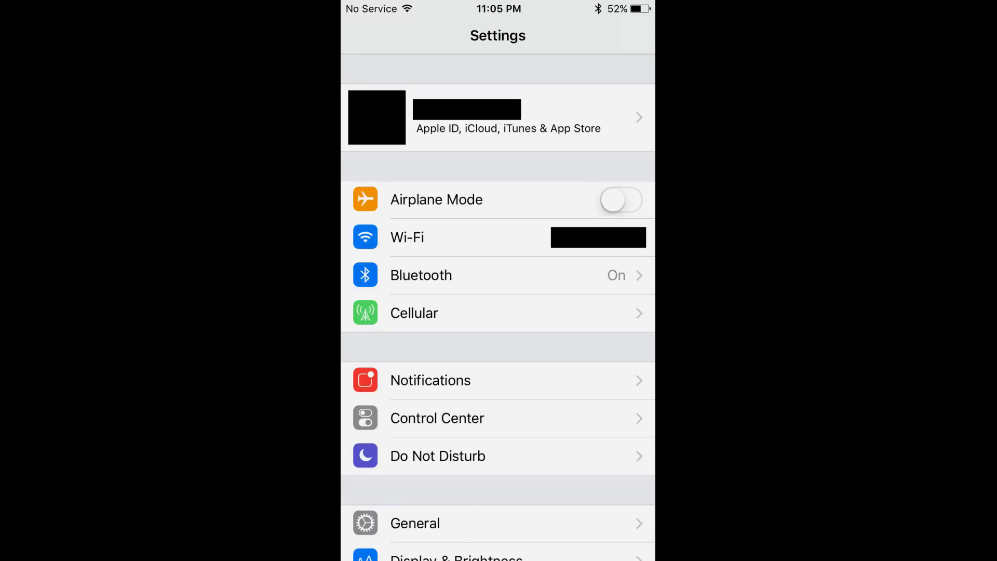
- Choose View Apple ID under iTunes & App Stores to show the account page
left_click(498, 117)
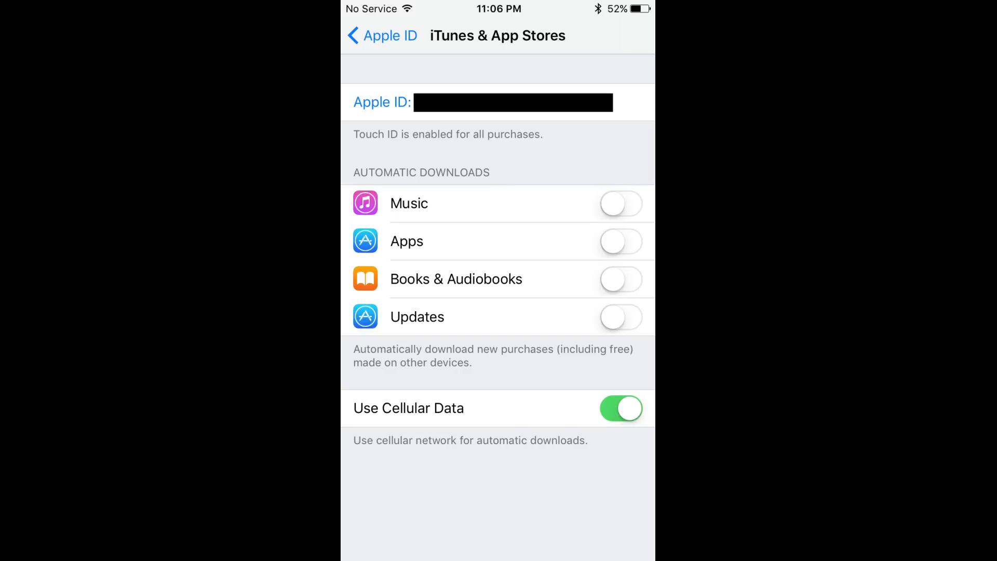
left_click(513, 103)
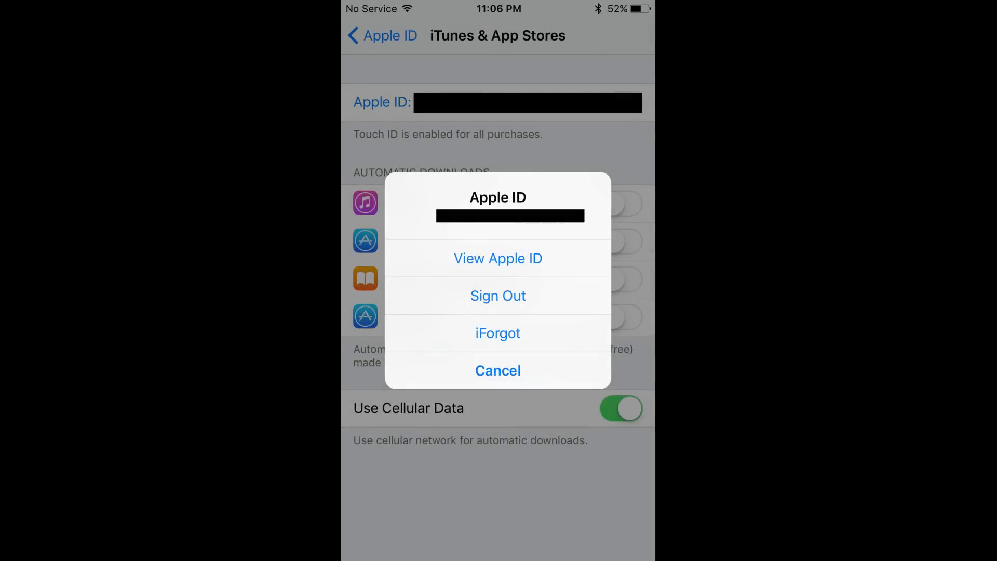
left_click(498, 258)
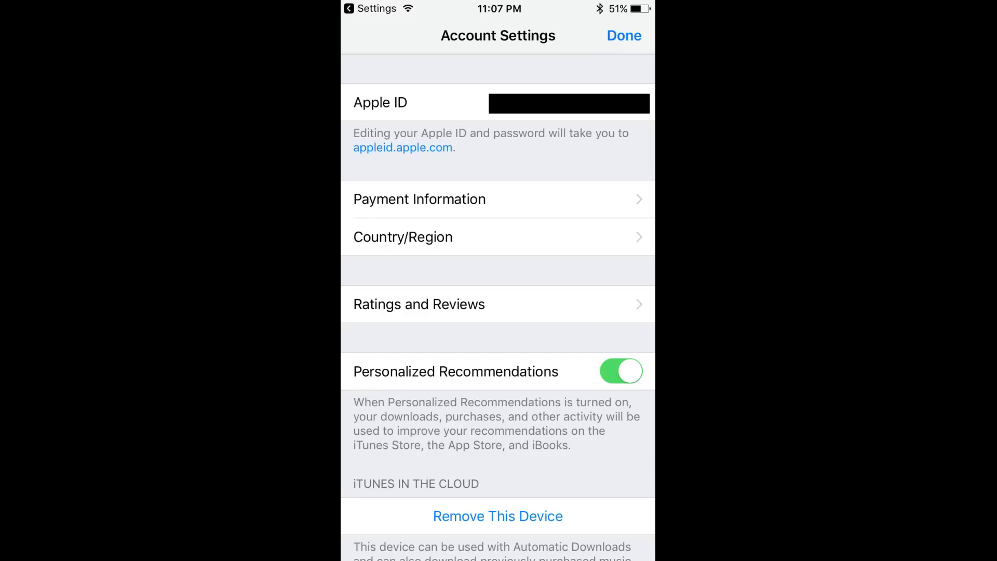
- Follow the appleid.apple.com link to the Apple ID website's device list
left_click(403, 148)
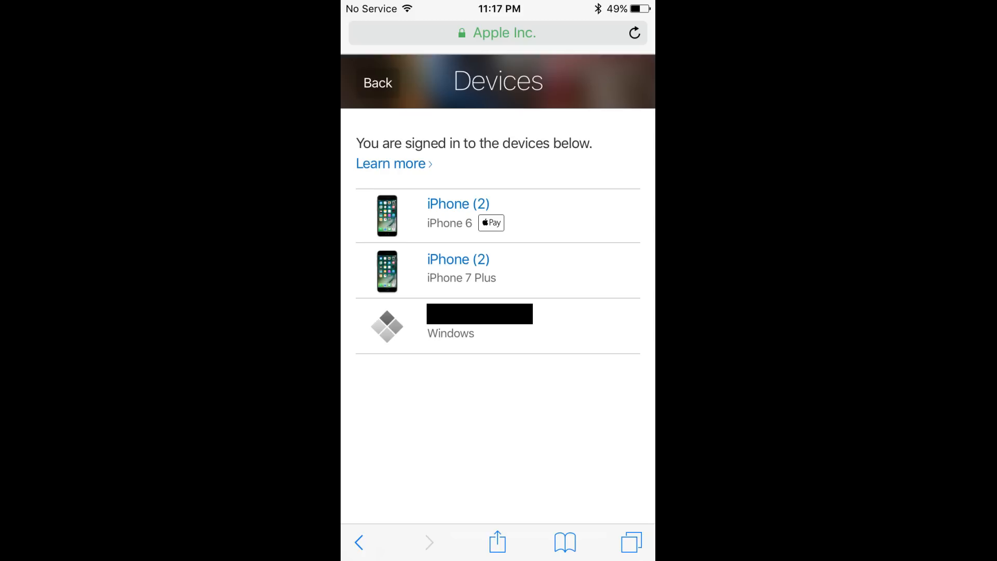
- Select the iPhone (2) iPhone 6 entry in the Devices list
left_click(458, 203)
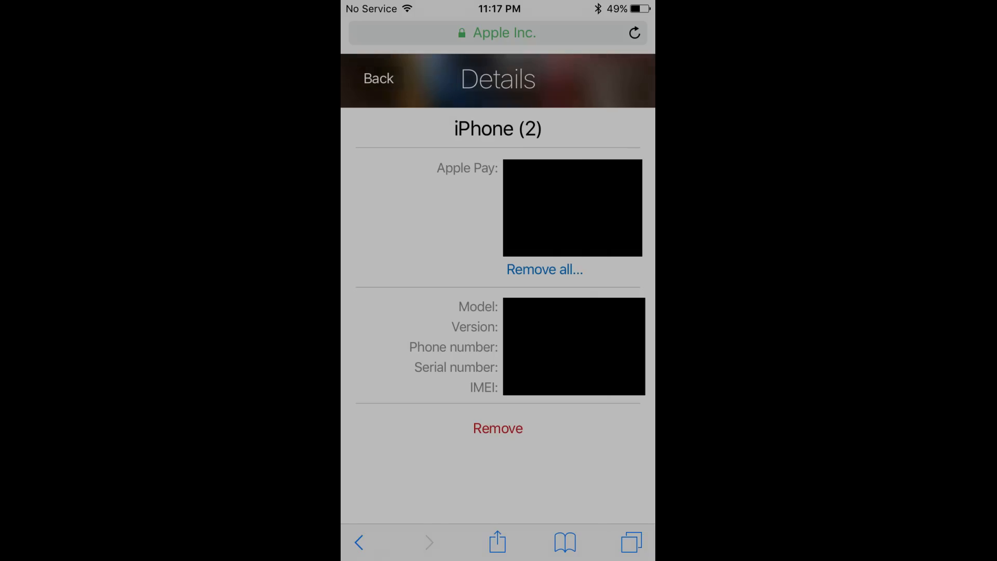
- Remove the iPhone 6 from the account and confirm the removal
left_click(498, 428)
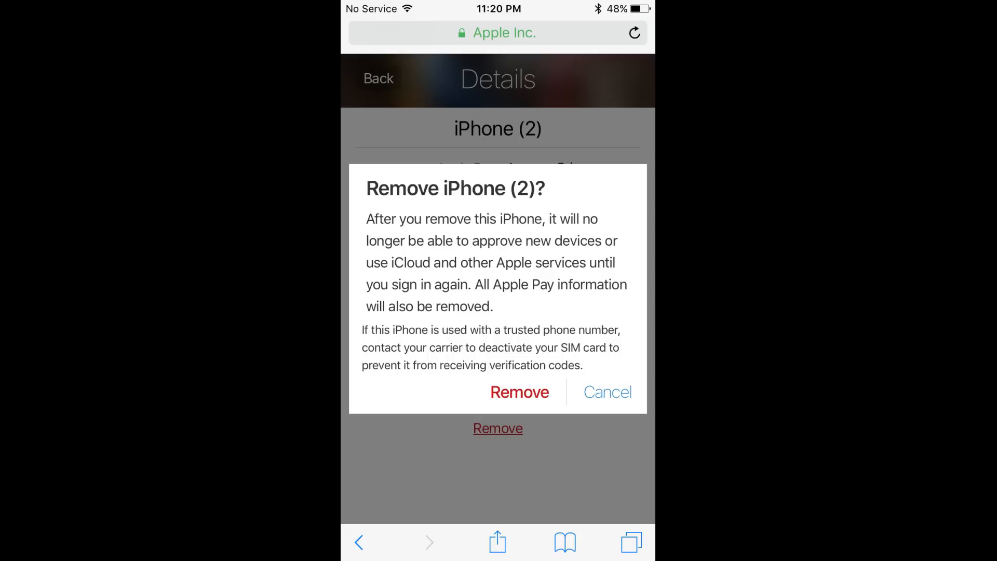
left_click(519, 391)
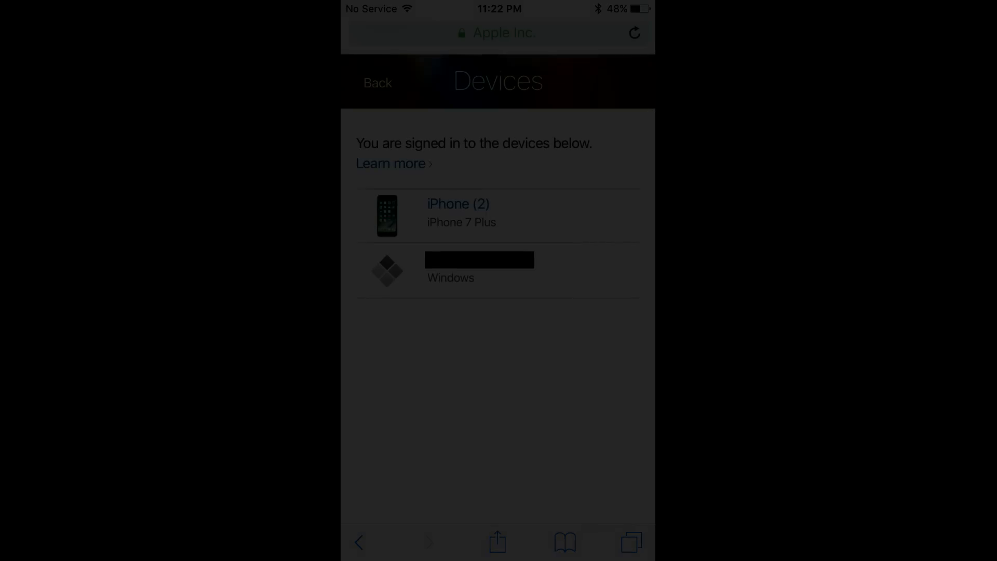